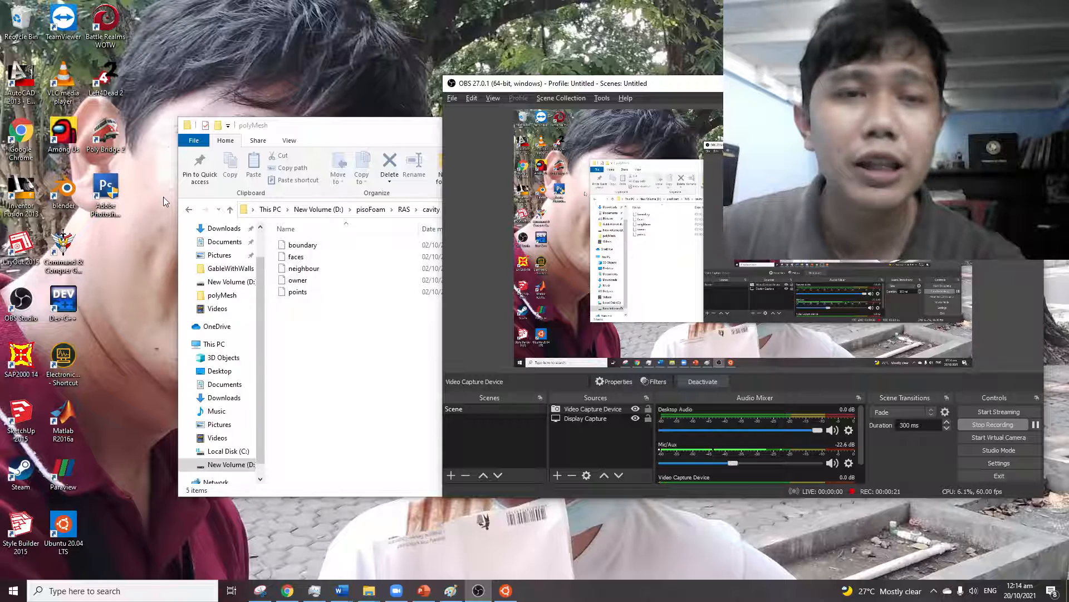
mouse_move(132, 93)
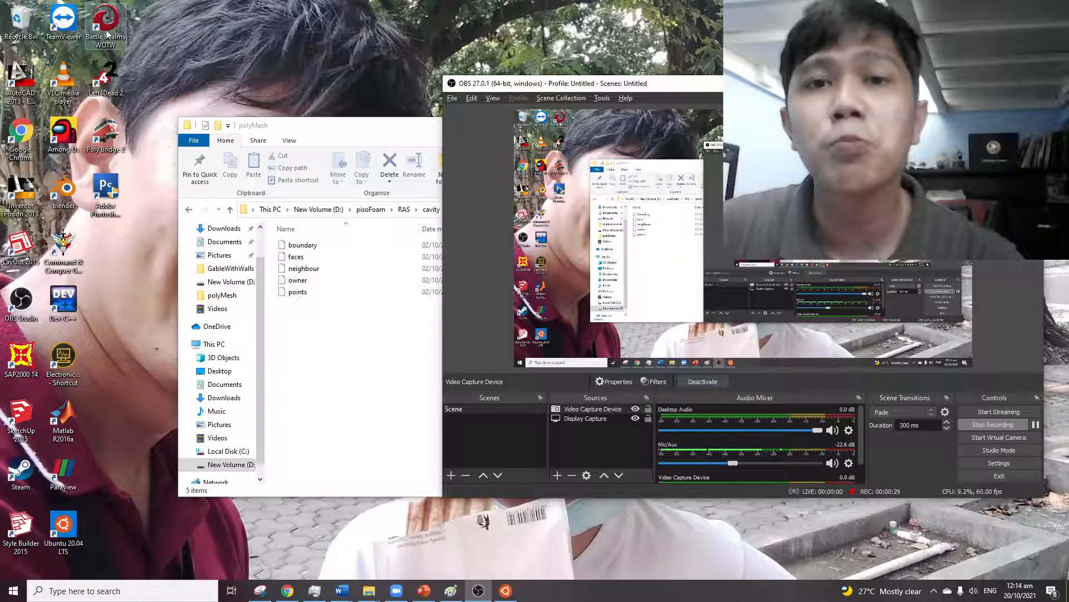
Open the polyMesh points file in Notepad, listing 882 coordinates like (0 0 0) and (0.005 0 0).
click(273, 125)
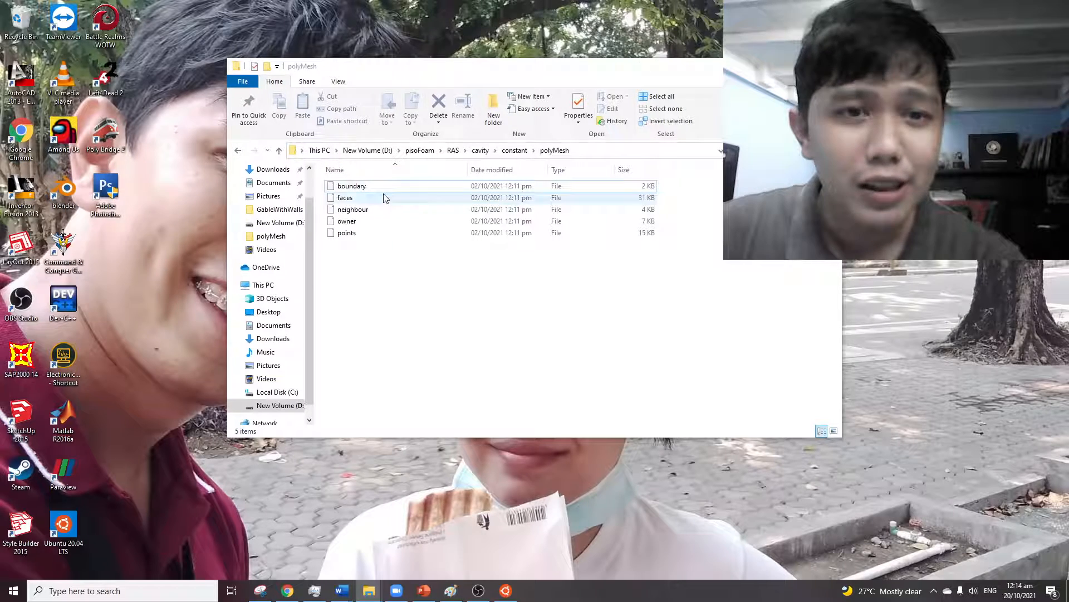
click(345, 232)
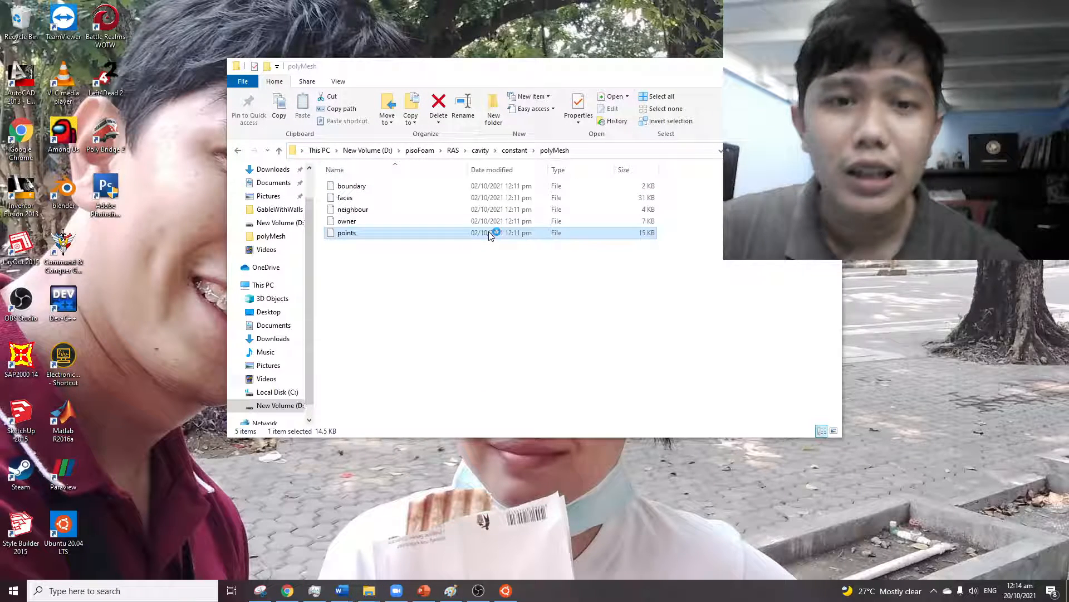
double_click(345, 233)
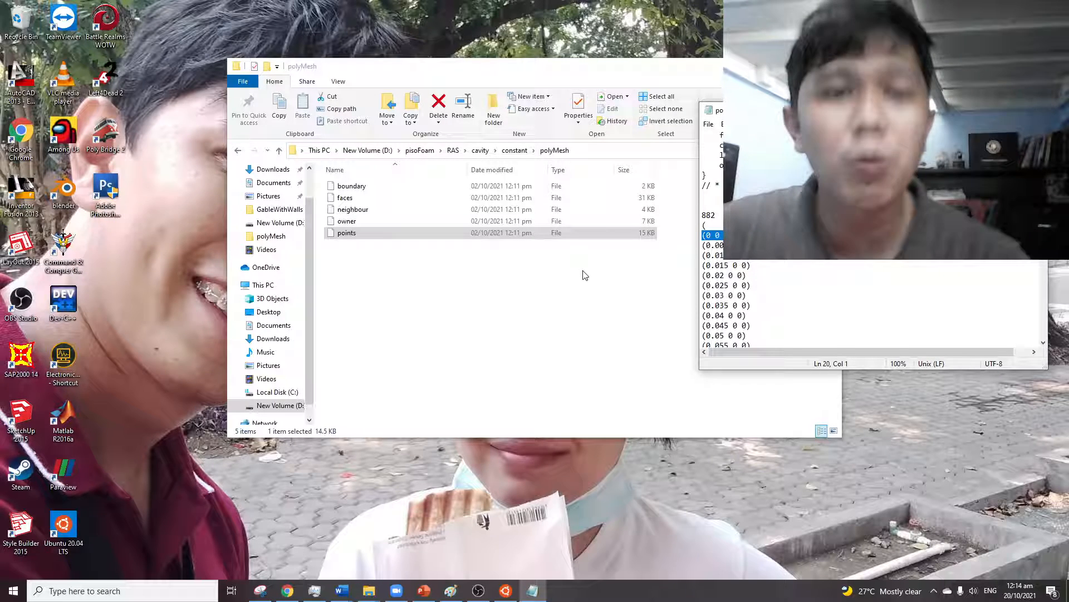
click(344, 197)
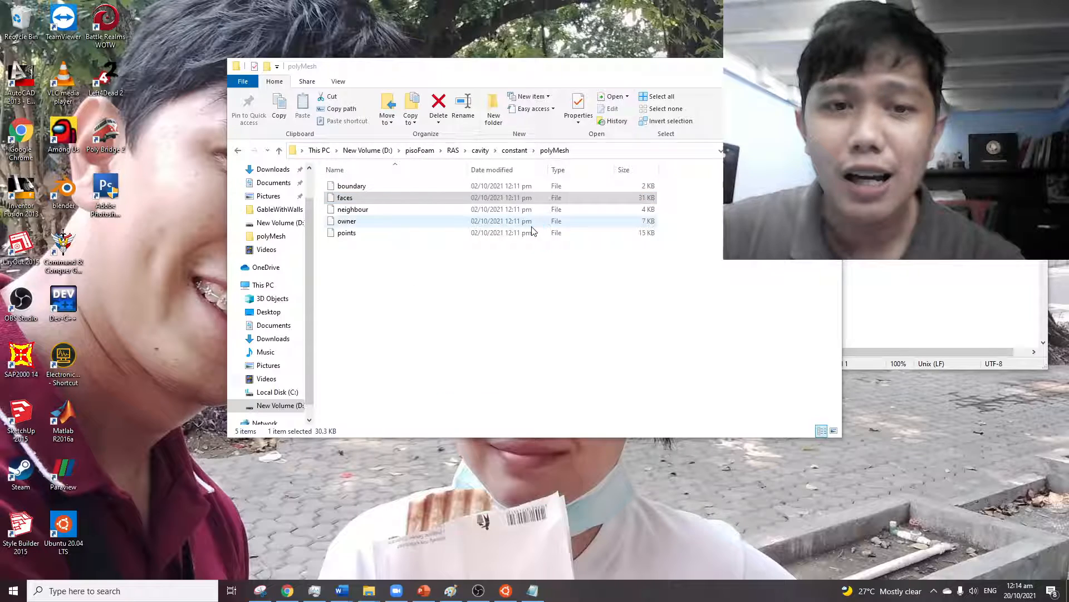
double_click(344, 197)
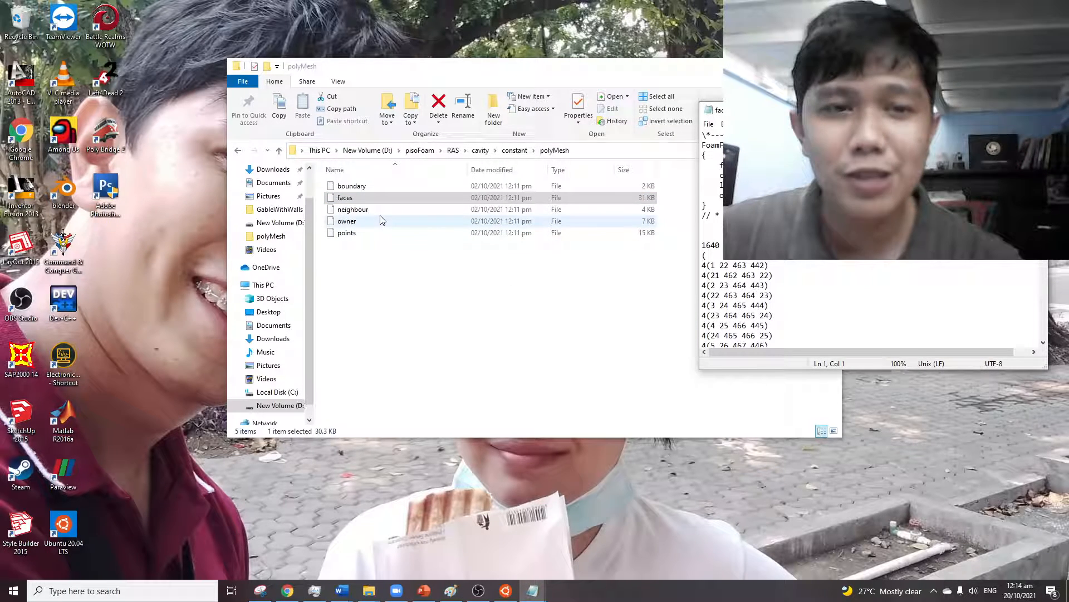
click(345, 197)
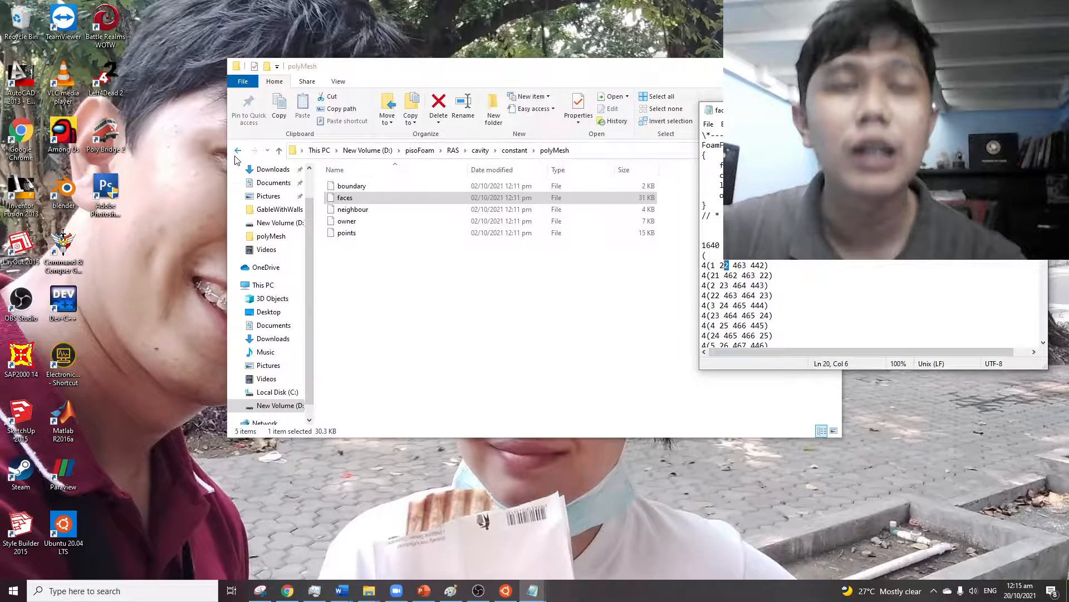
Navigate back from polyMesh to the cavity case and enter the time 3 results folder.
click(238, 150)
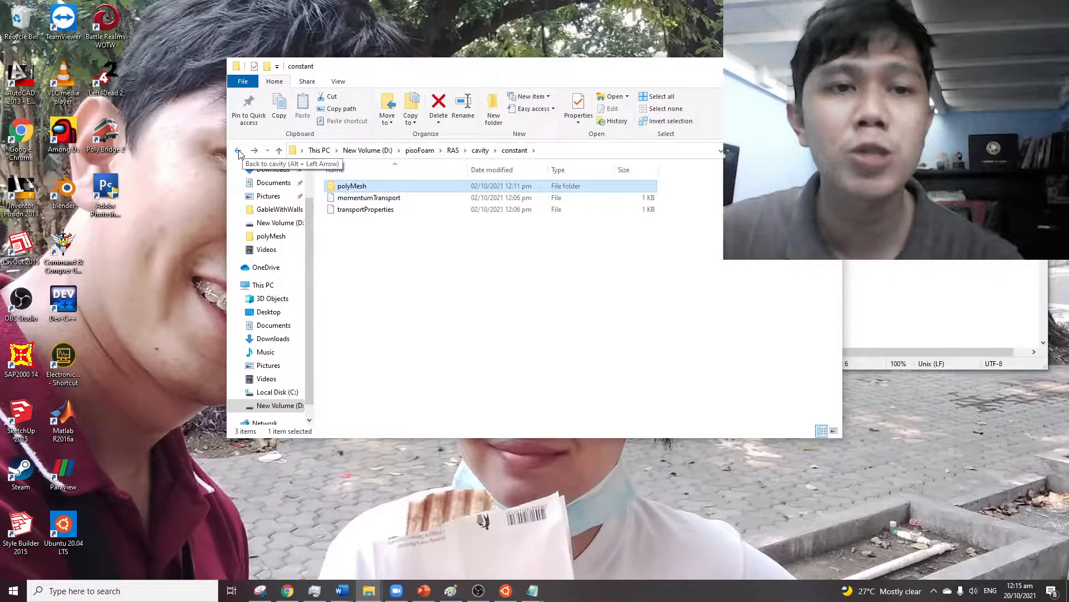
click(239, 150)
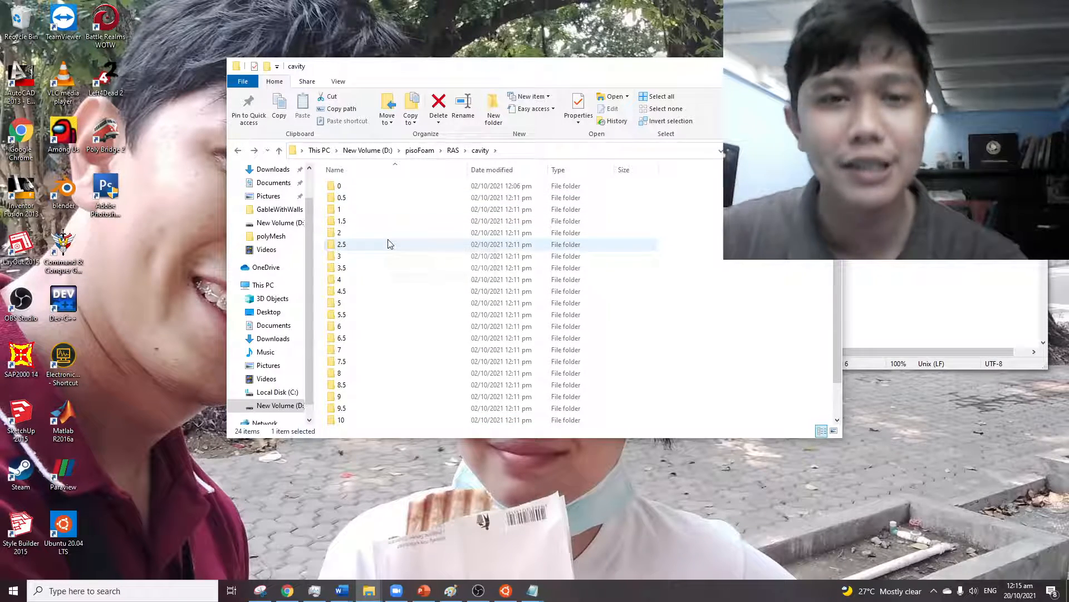
double_click(339, 256)
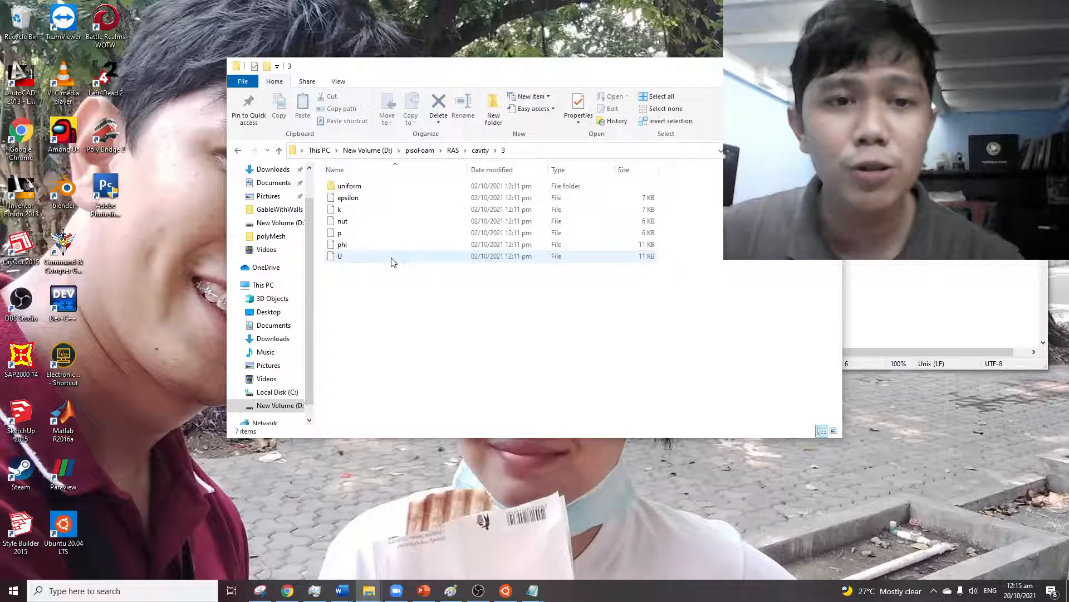
Open the U velocity field in Notepad via Open With, showing 400 internal-field vectors.
click(340, 257)
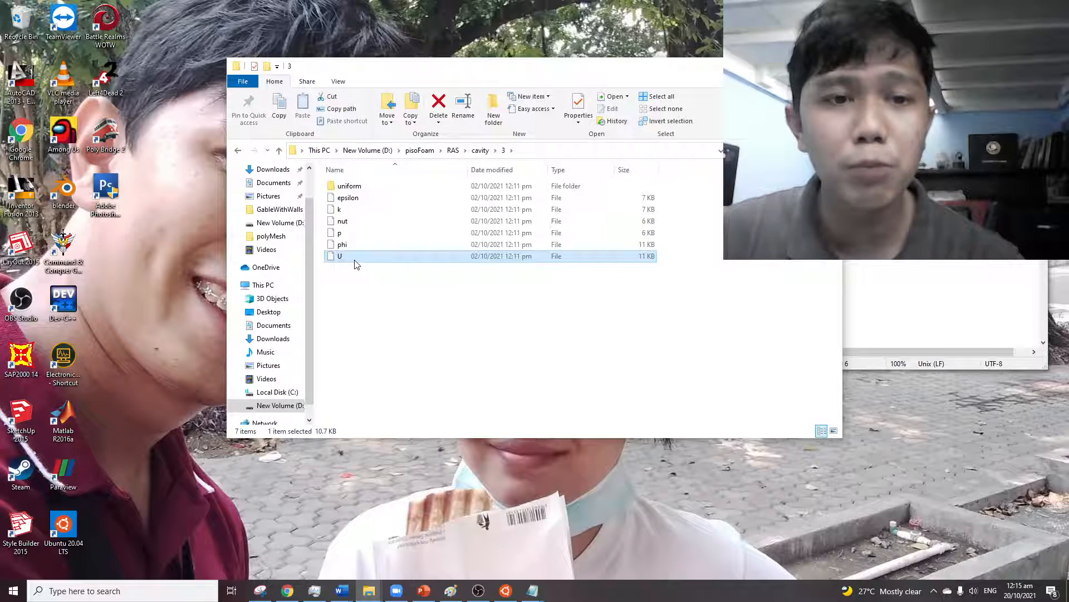
double_click(340, 256)
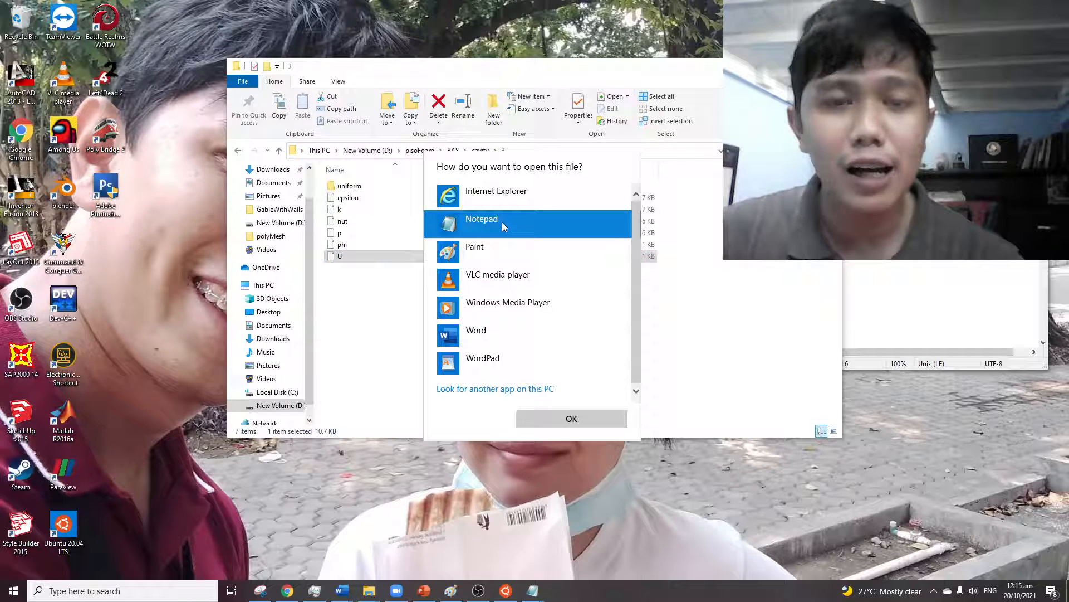
click(571, 418)
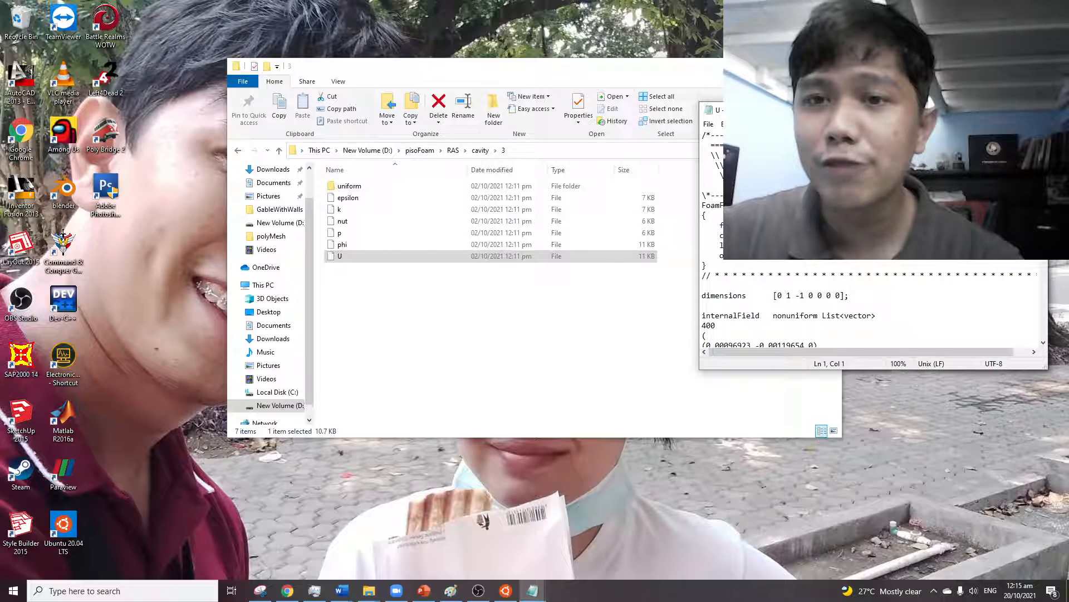
double_click(340, 257)
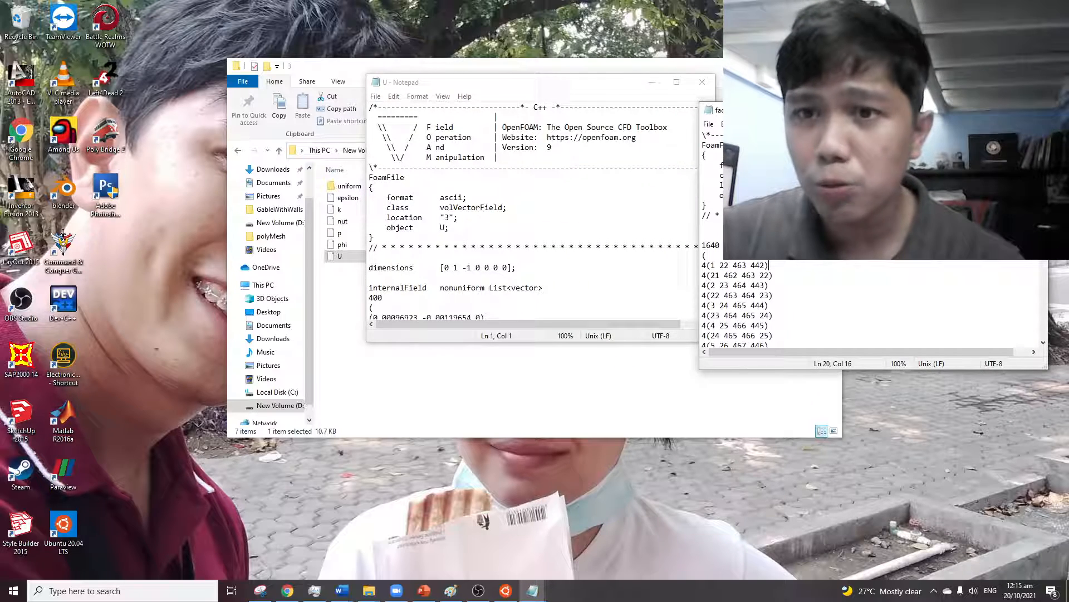